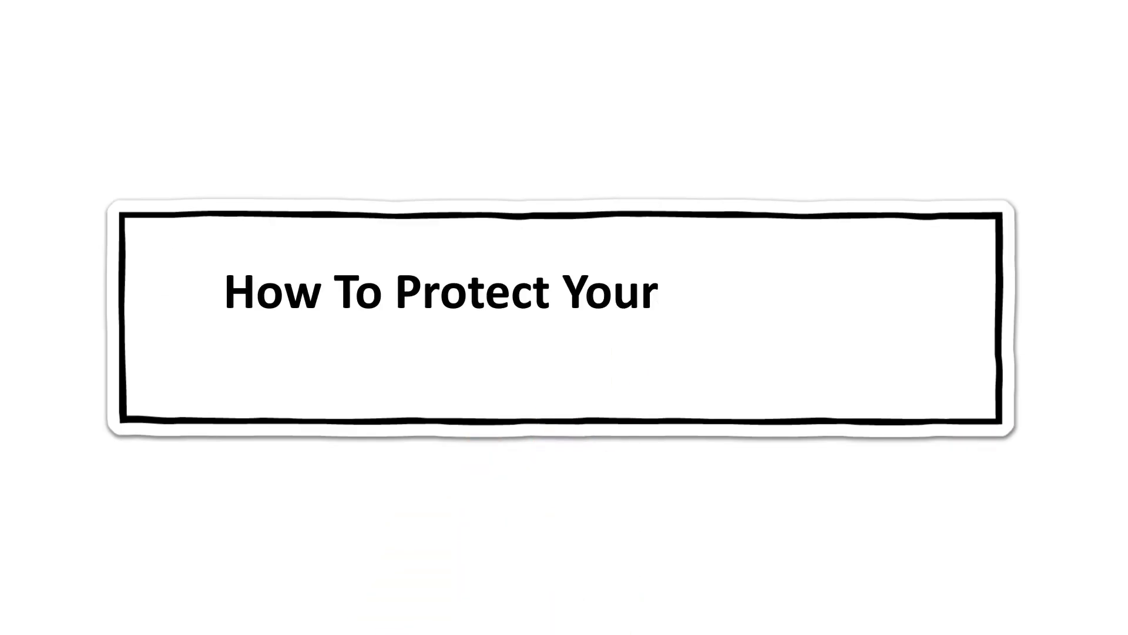
text(VPS Server From DDoS Threats)
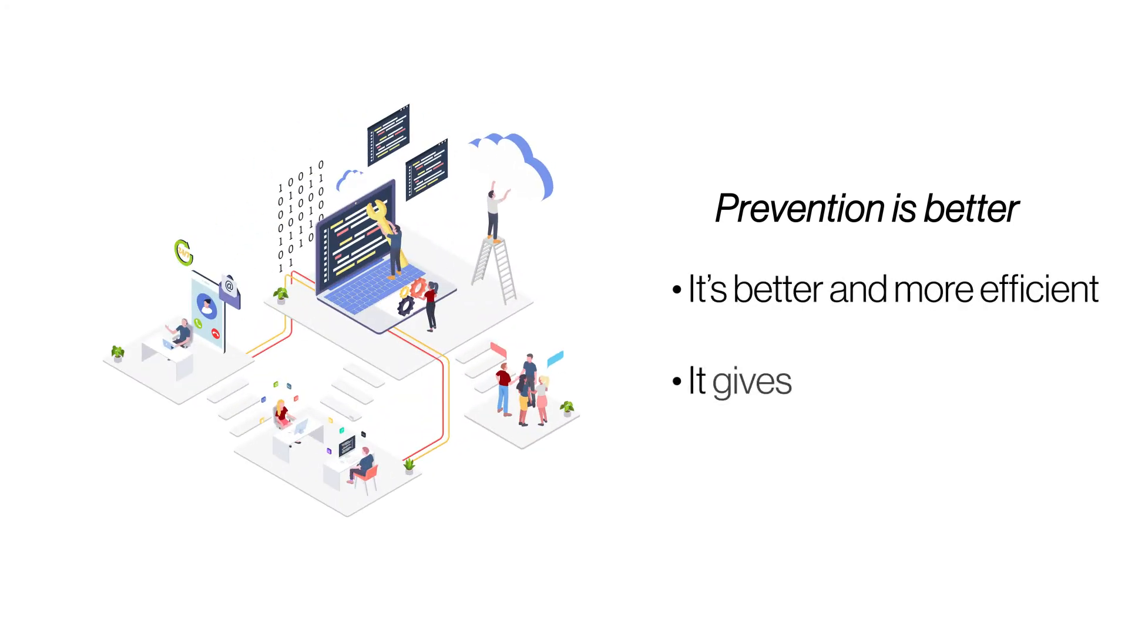
text(better DDoS protection)
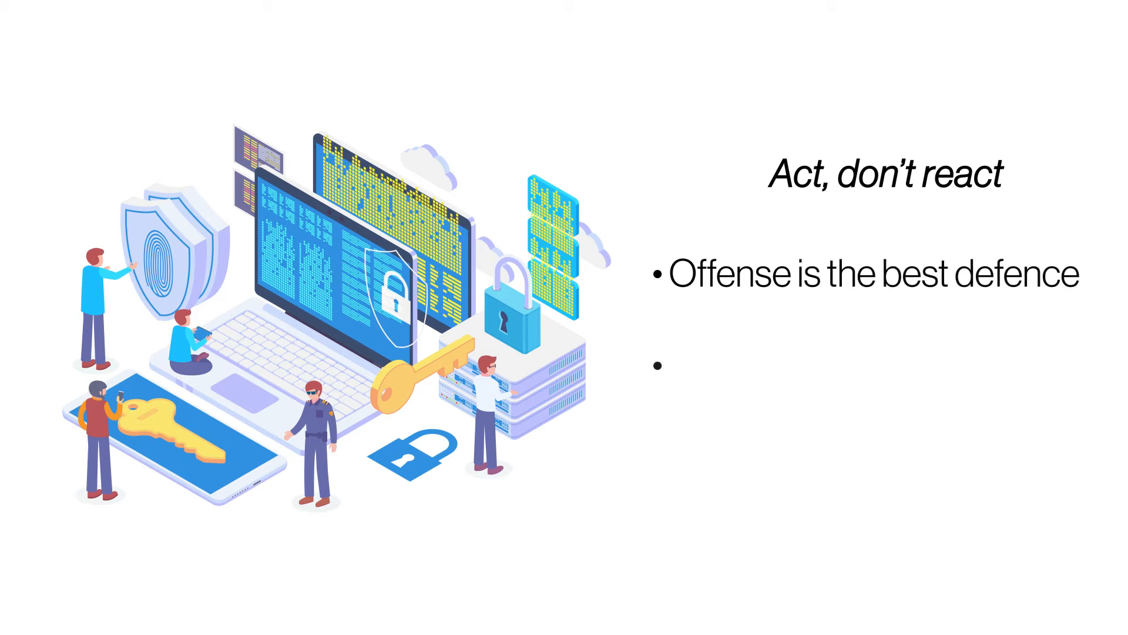
text(Give your site)
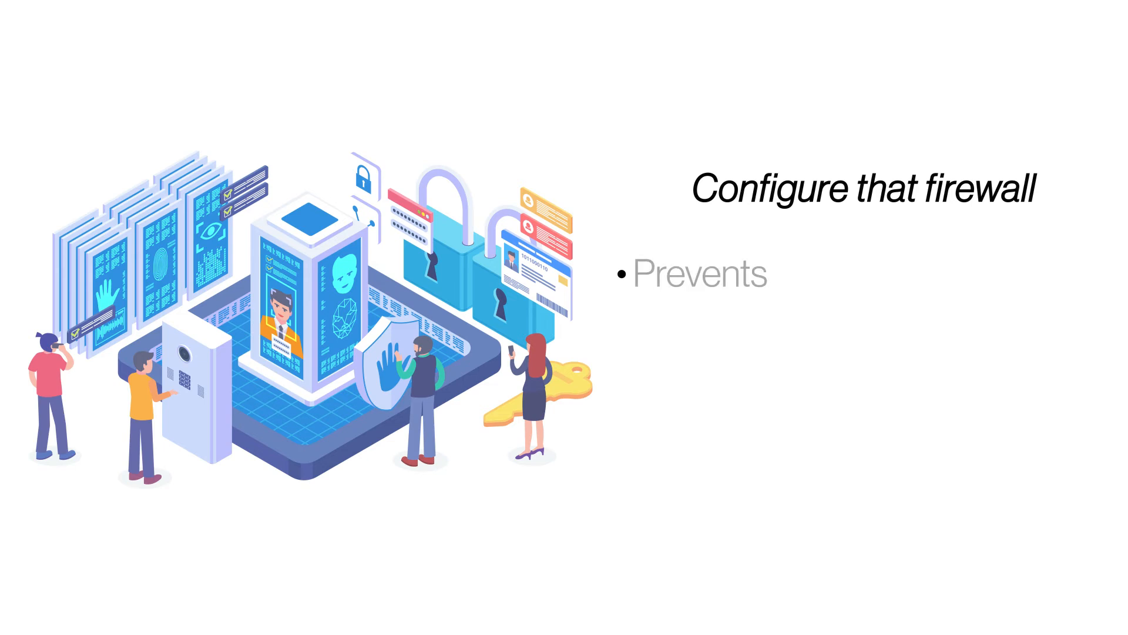
text(phishing attempts)
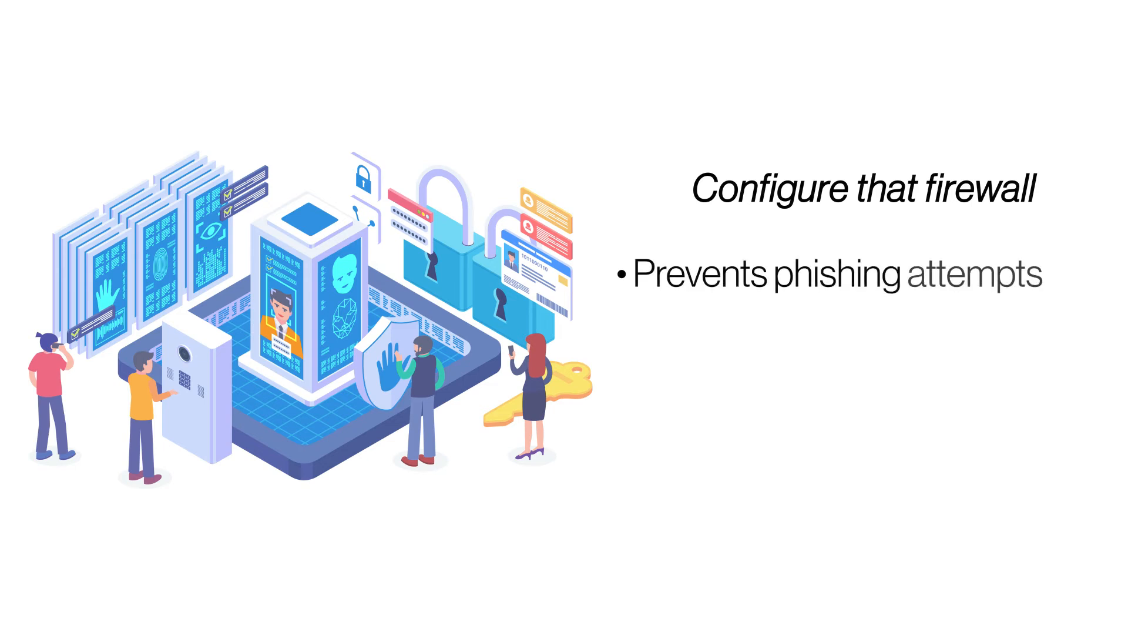
text(It boosts)
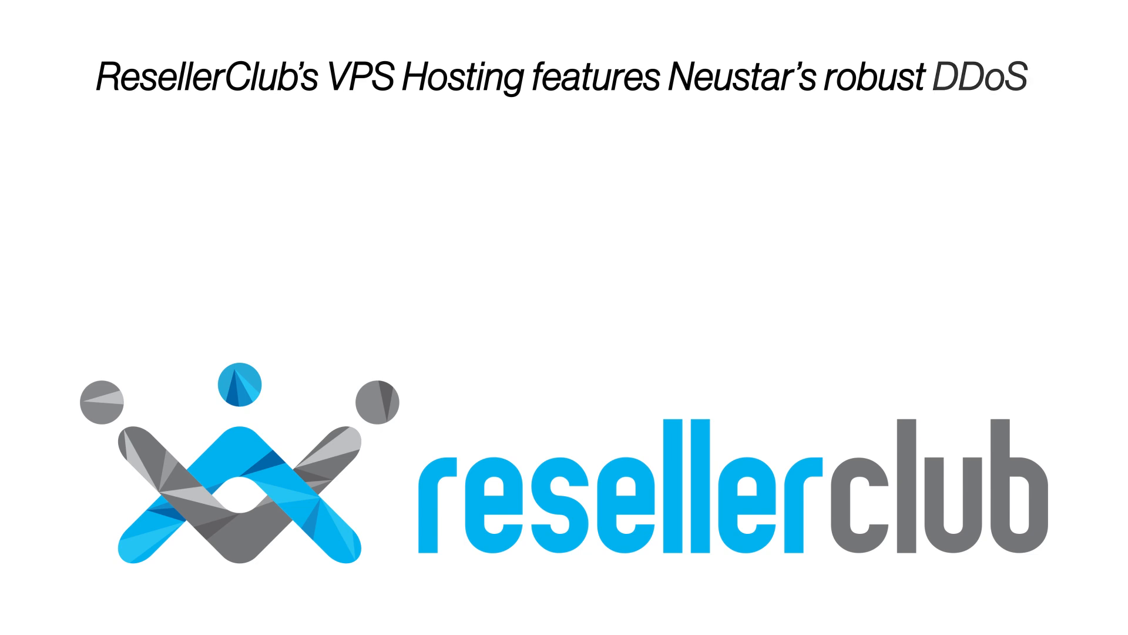
text(protection and backs it up with 24X7)
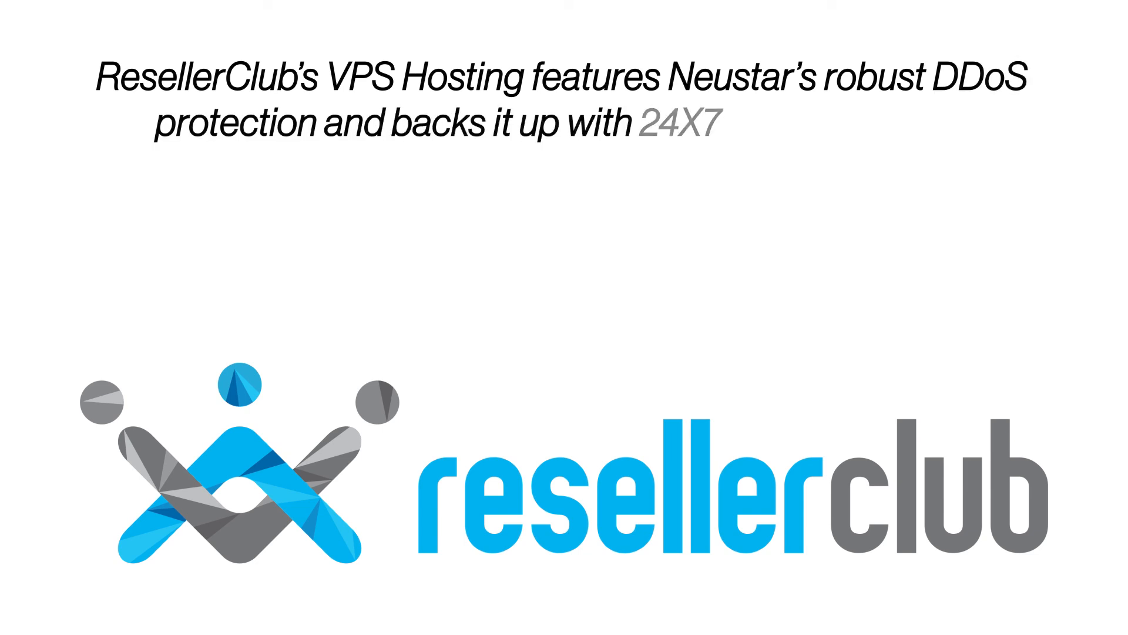